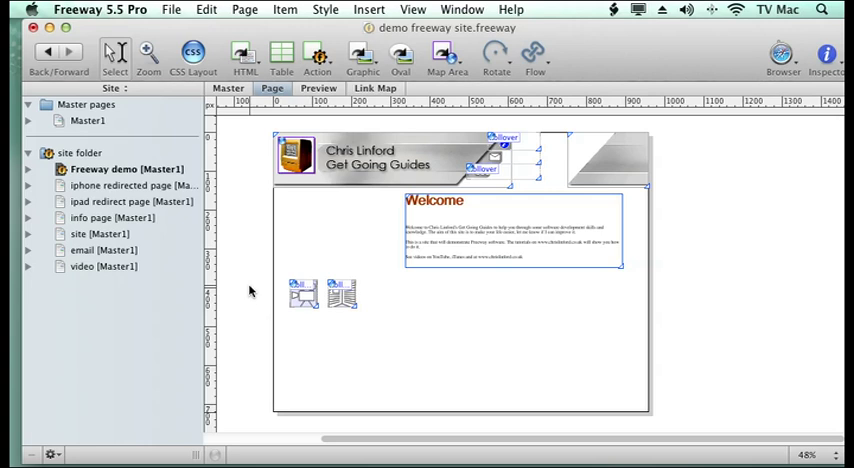
mouse_move(253, 247)
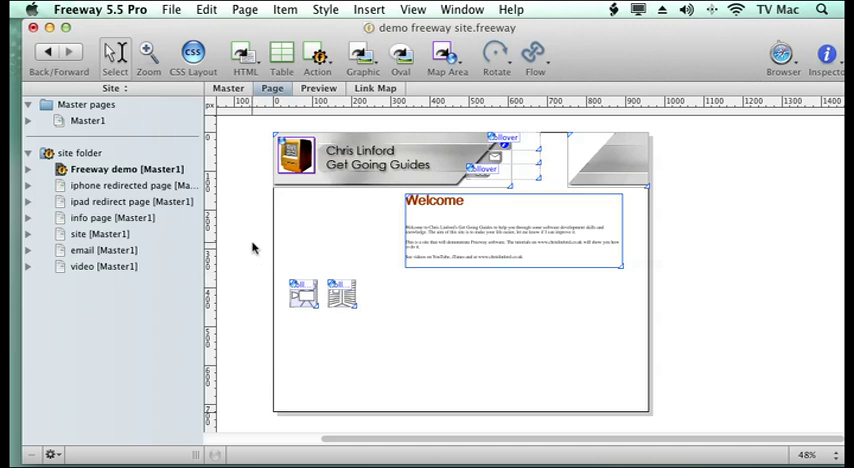
mouse_move(273, 238)
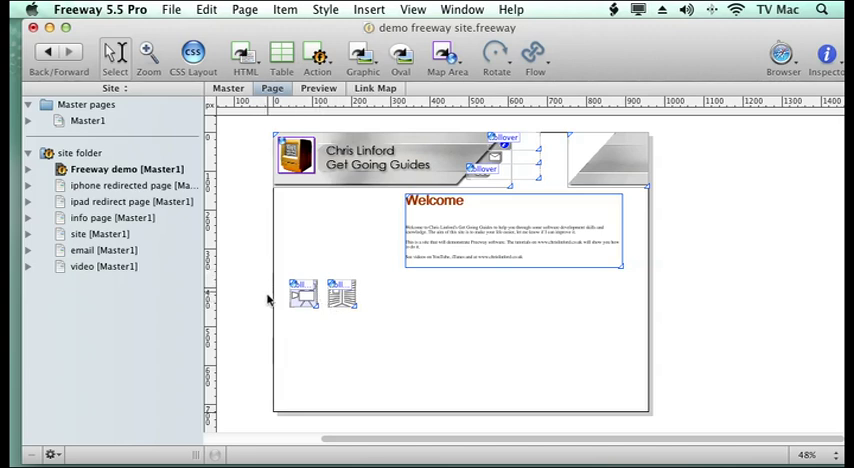
mouse_move(336, 267)
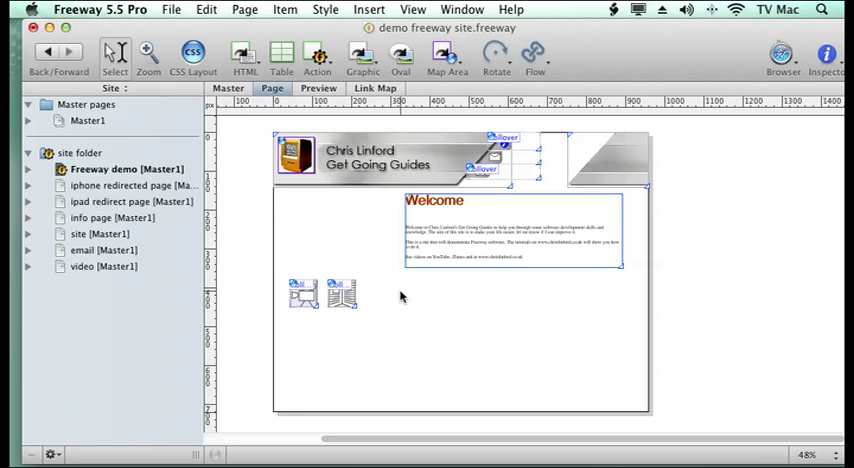
Step: Select the Freeway demo page by clicking an empty area of it
click(126, 169)
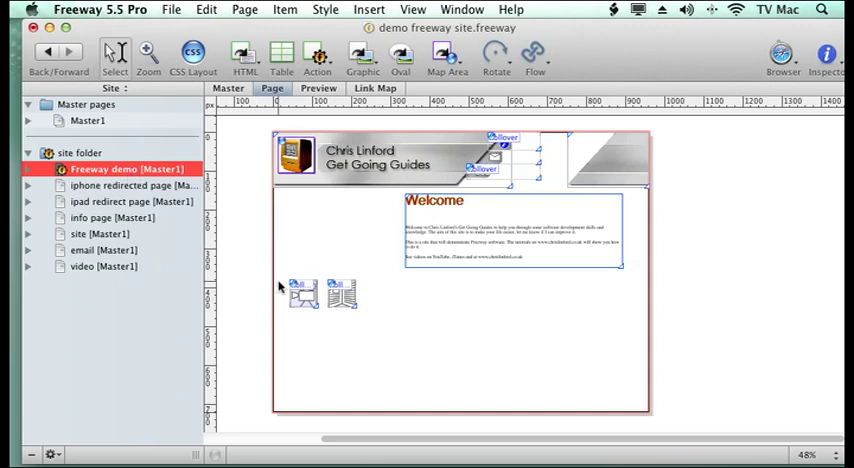
mouse_move(260, 247)
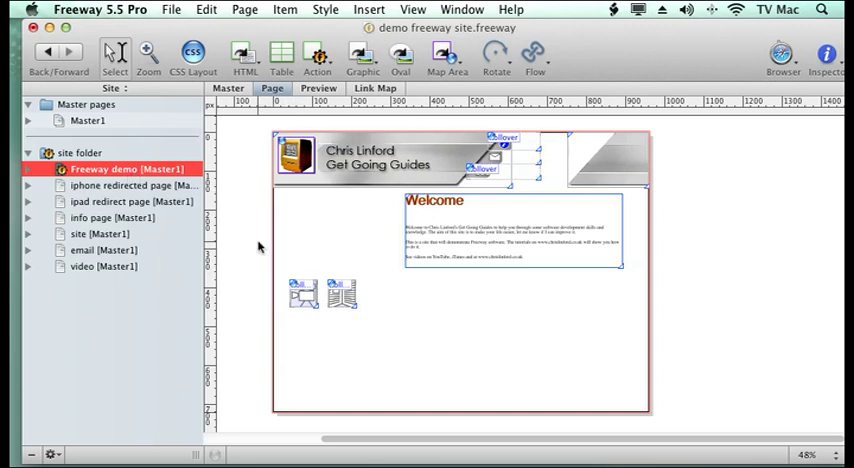
Step: Add the iPhone/iPad Redirect page action from the Page menu
click(244, 9)
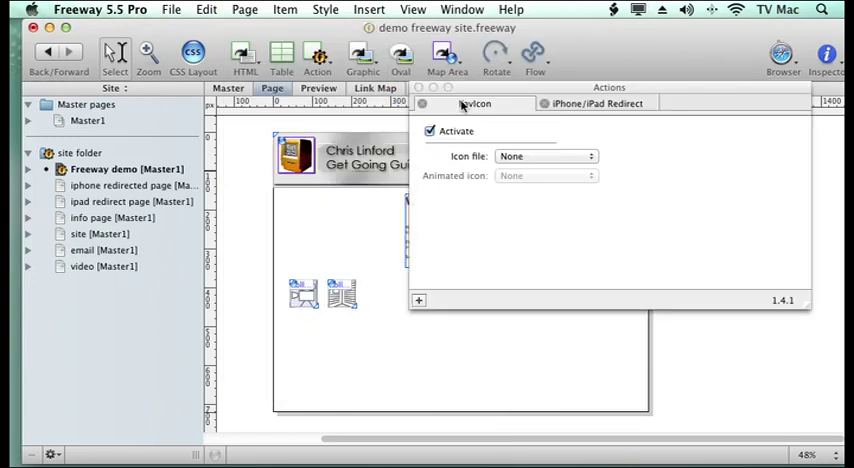
Step: View the iPhone/iPad Redirect tab, with iPhone and iPad targets both None
click(596, 103)
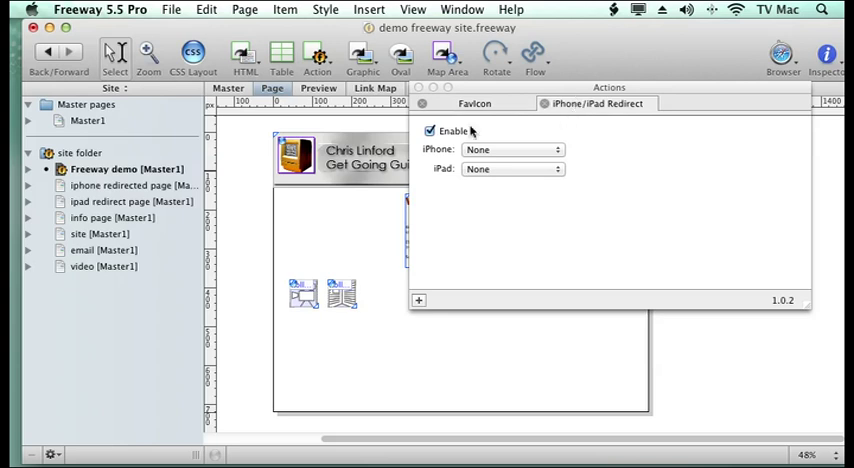
mouse_move(517, 177)
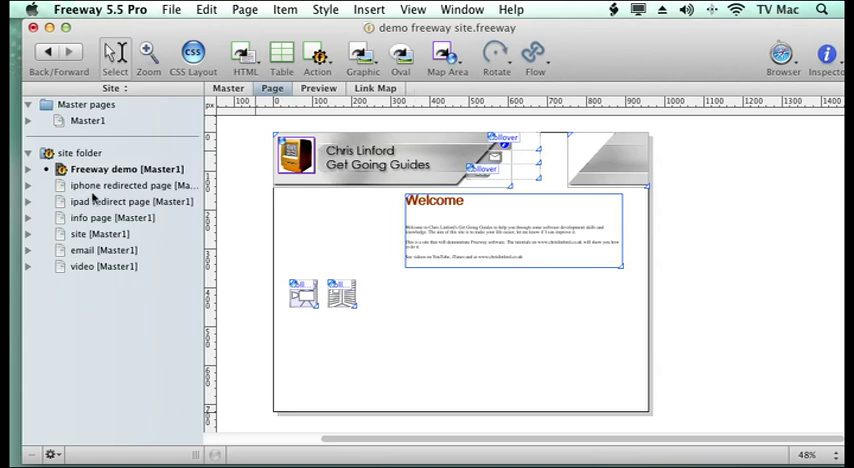
Step: Check the iphone redirected and ipad redirect pages, then return to Freeway demo
click(130, 185)
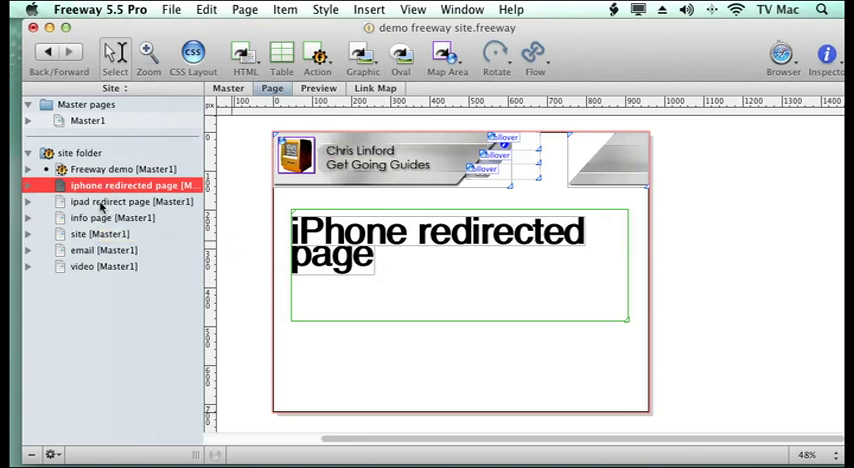
click(128, 201)
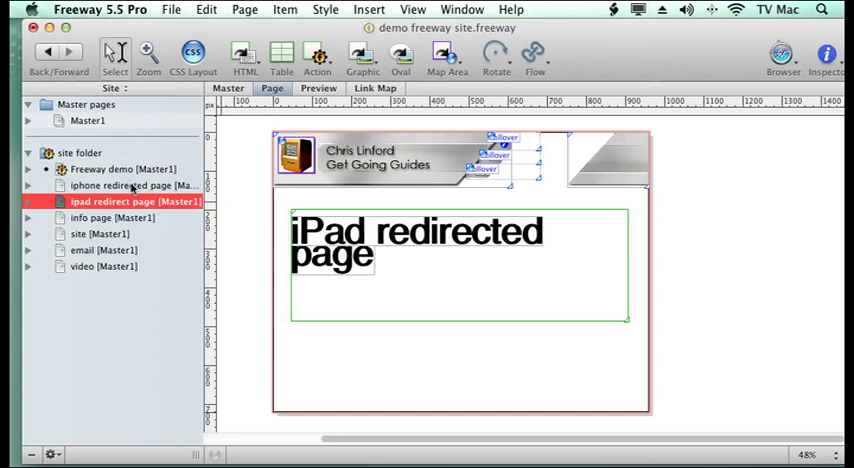
click(125, 168)
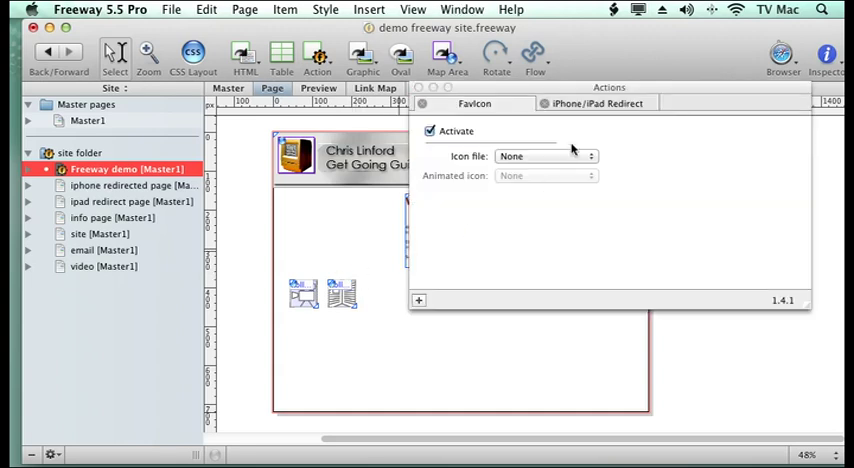
Step: Set iPhone redirect to 'iphone redirected page' and iPad to 'ipad redirect page', then close the palette
click(594, 103)
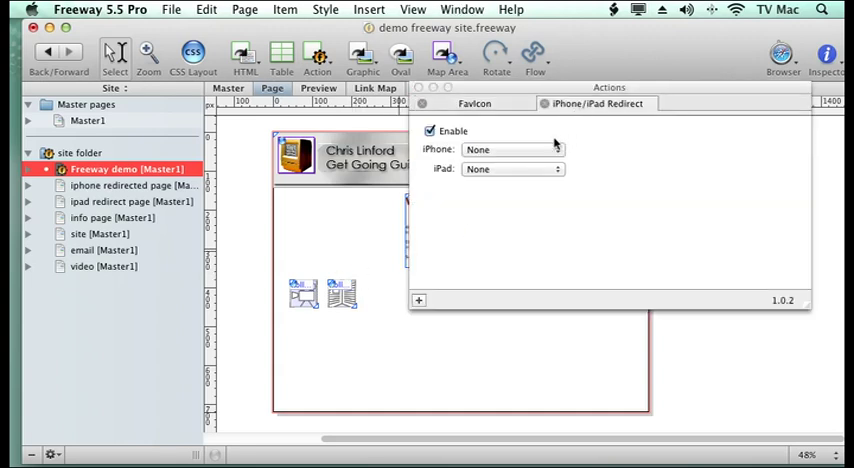
click(512, 149)
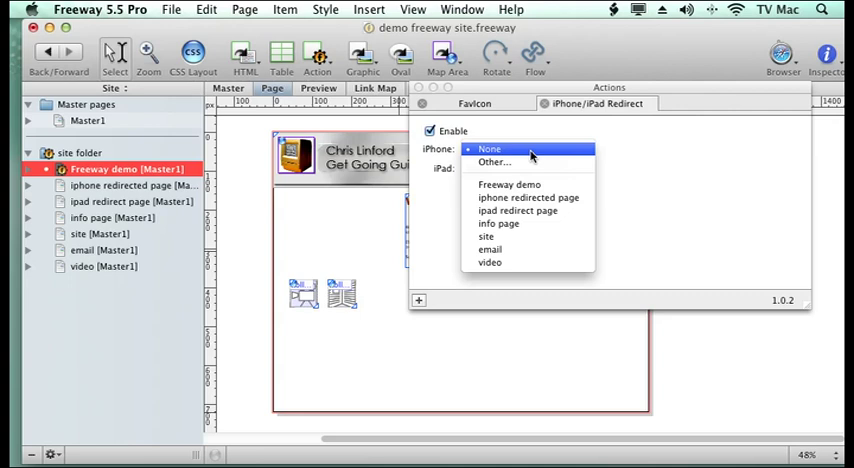
mouse_move(530, 184)
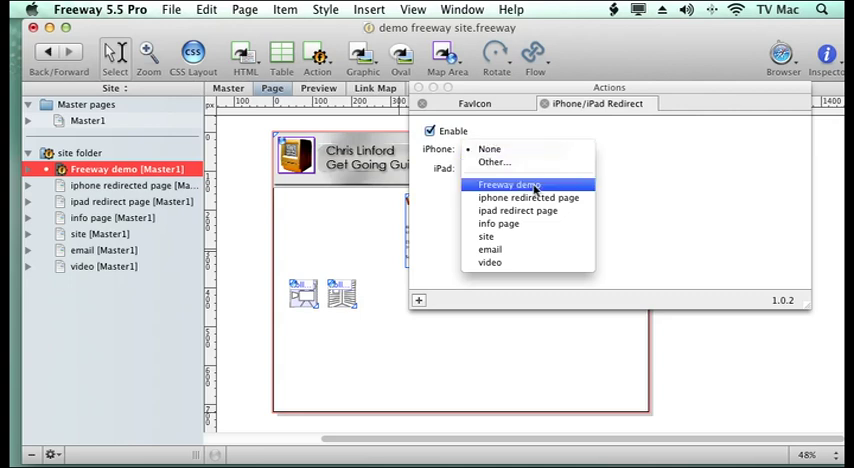
click(527, 197)
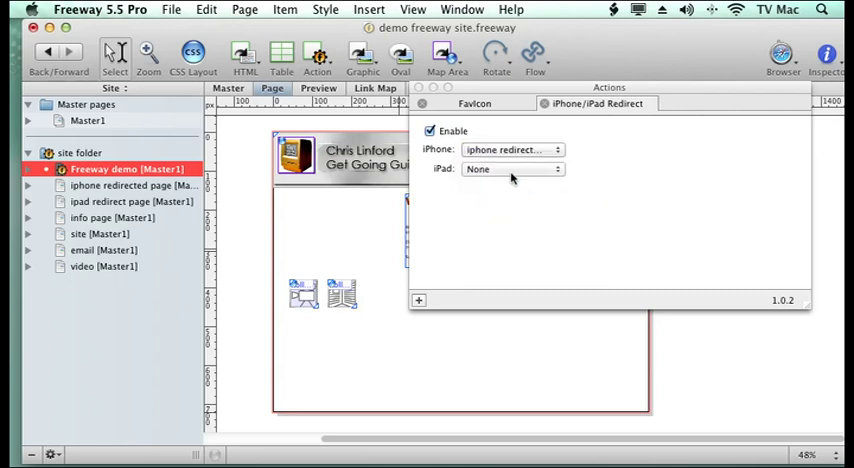
click(513, 168)
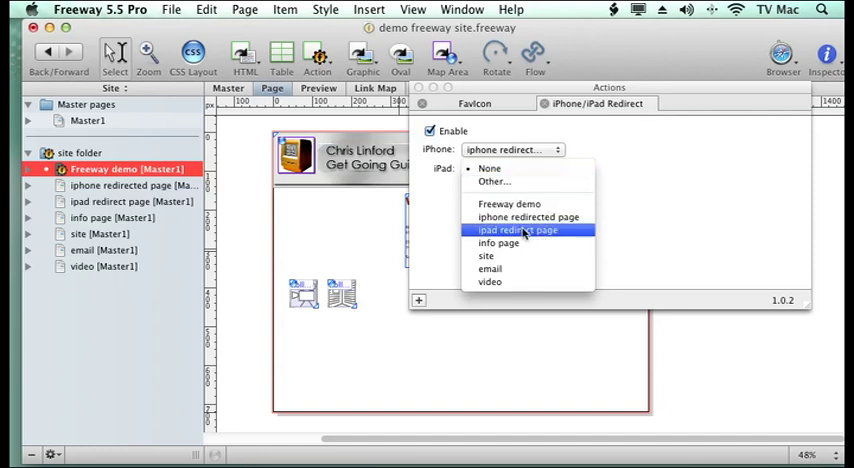
click(517, 230)
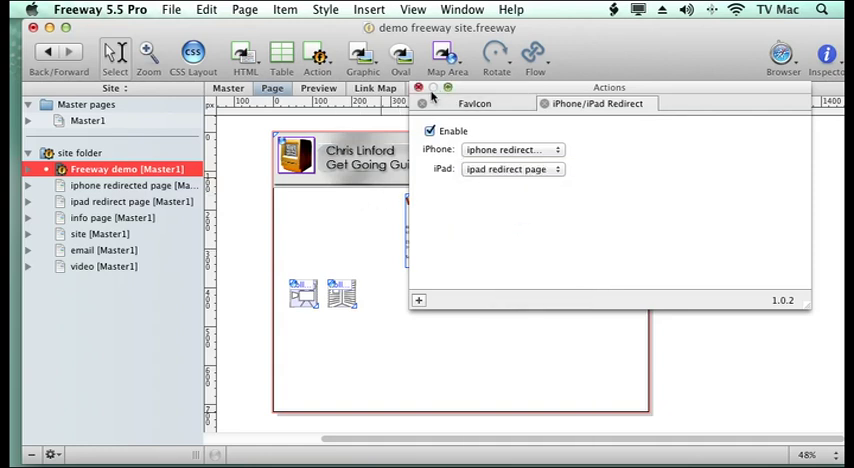
click(419, 87)
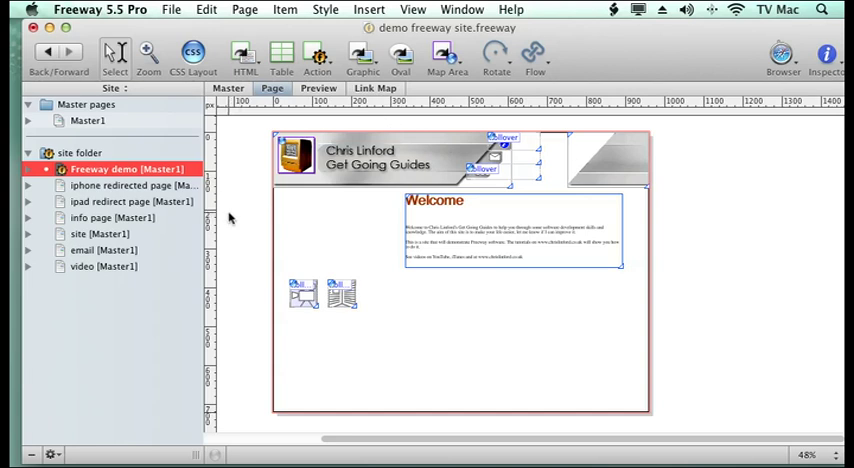